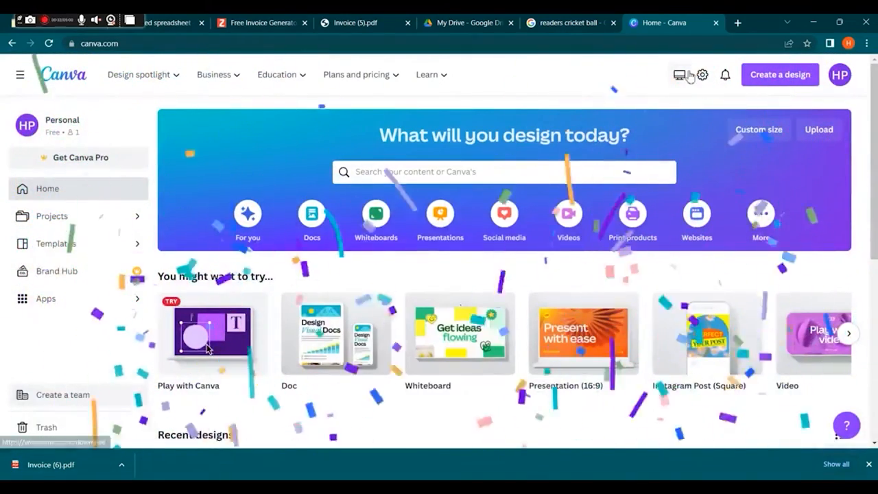
# Open the 'Create a design' menu listing design types
pyautogui.click(779, 74)
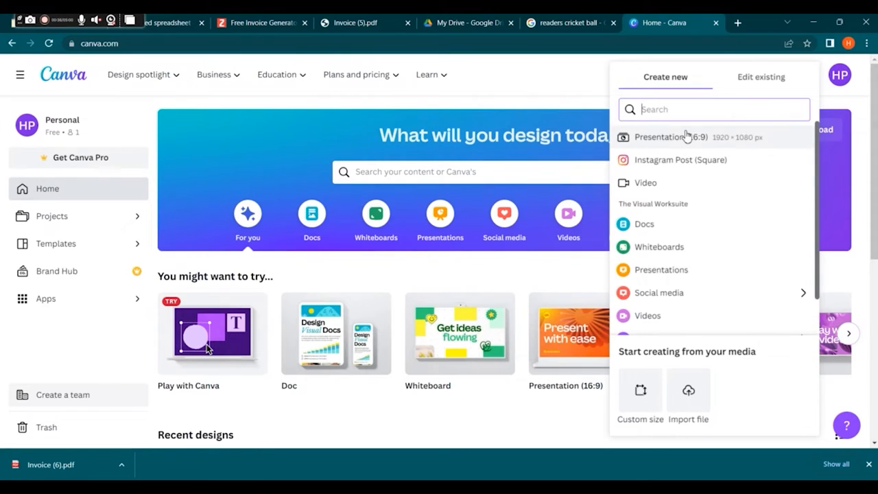
# Start a new Presentation (16:9) design
pyautogui.click(670, 136)
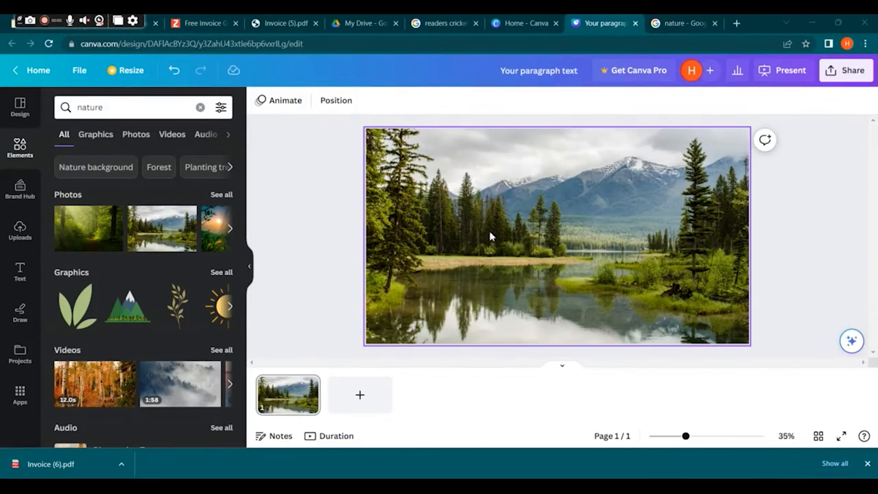
pyautogui.moveTo(428, 187)
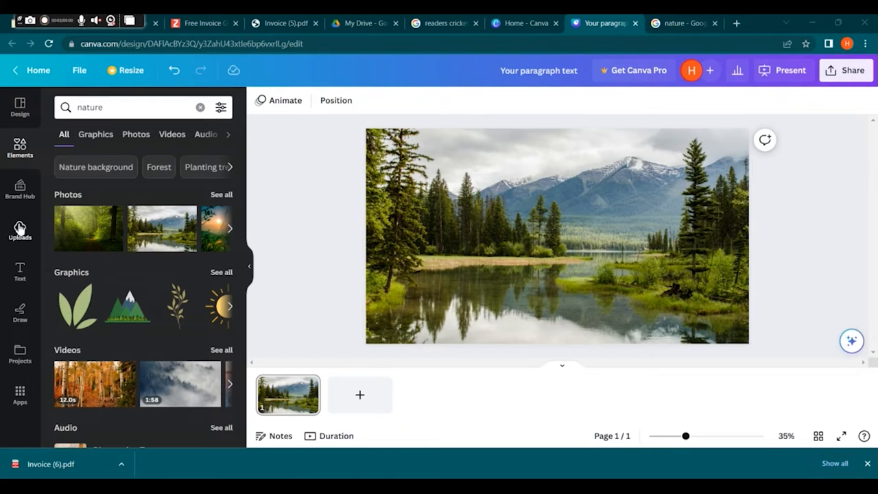
# From Uploads, pick the images (18) file in Downloads to upload
pyautogui.click(20, 229)
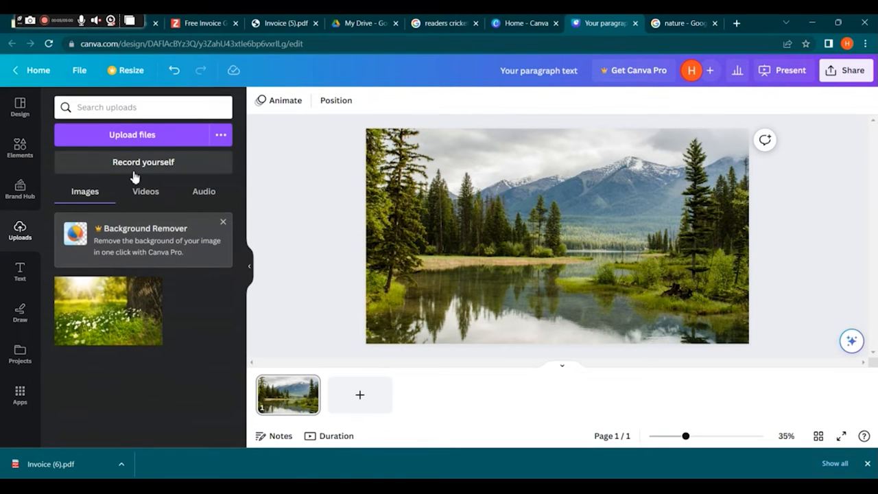
pyautogui.click(132, 134)
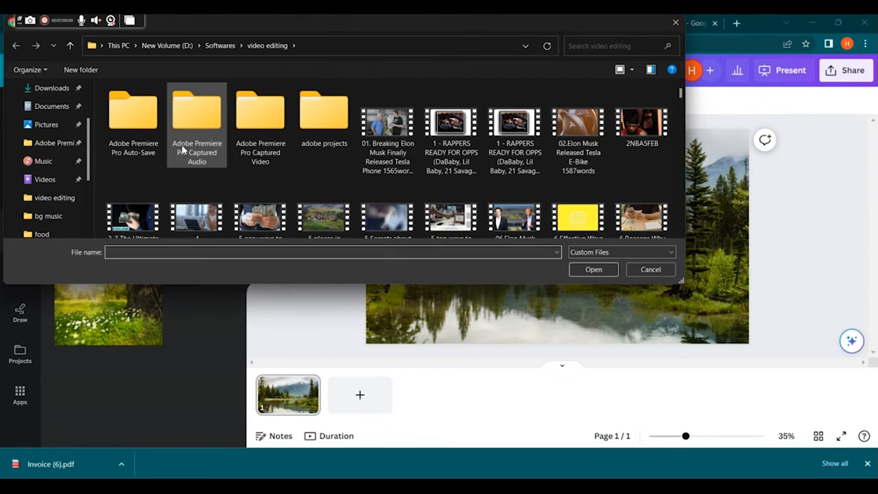
pyautogui.click(51, 88)
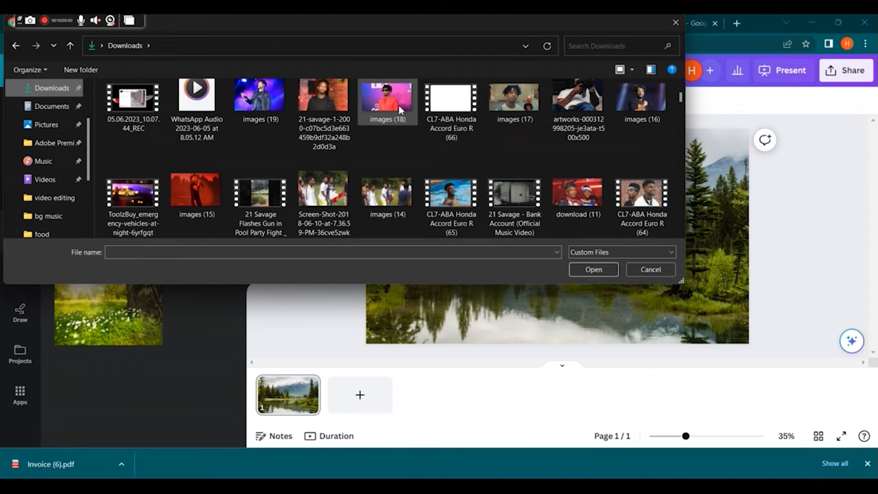
pyautogui.click(387, 103)
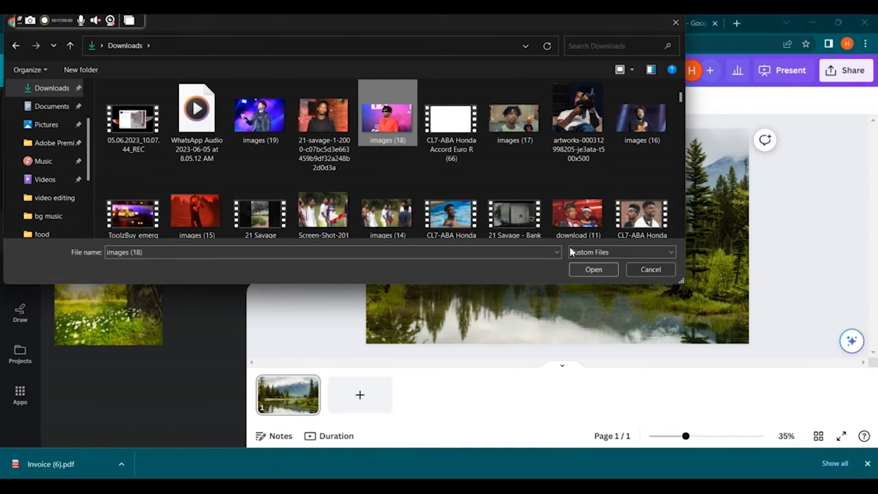